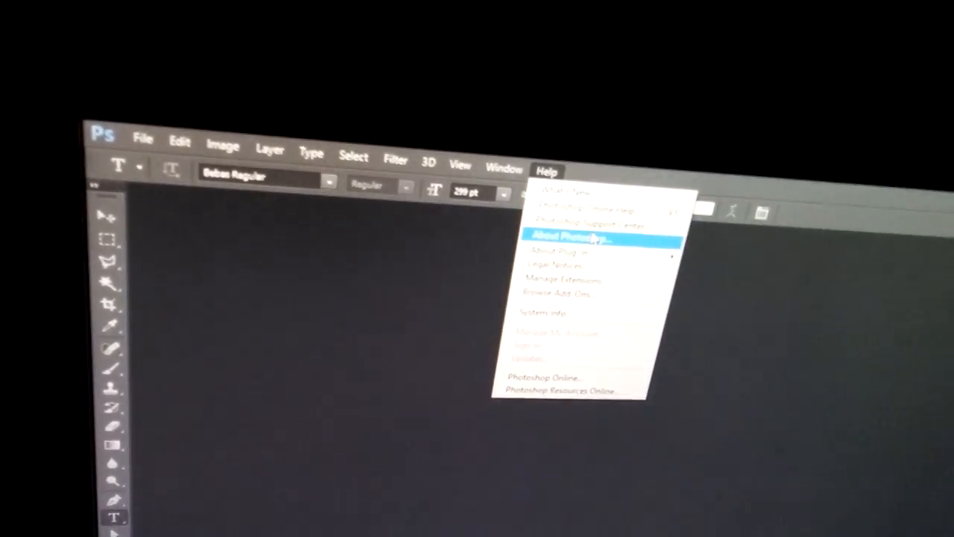
- Create a new white 1920x1080, 72 ppi RGB document from the Clipboard preset
left_click(578, 238)
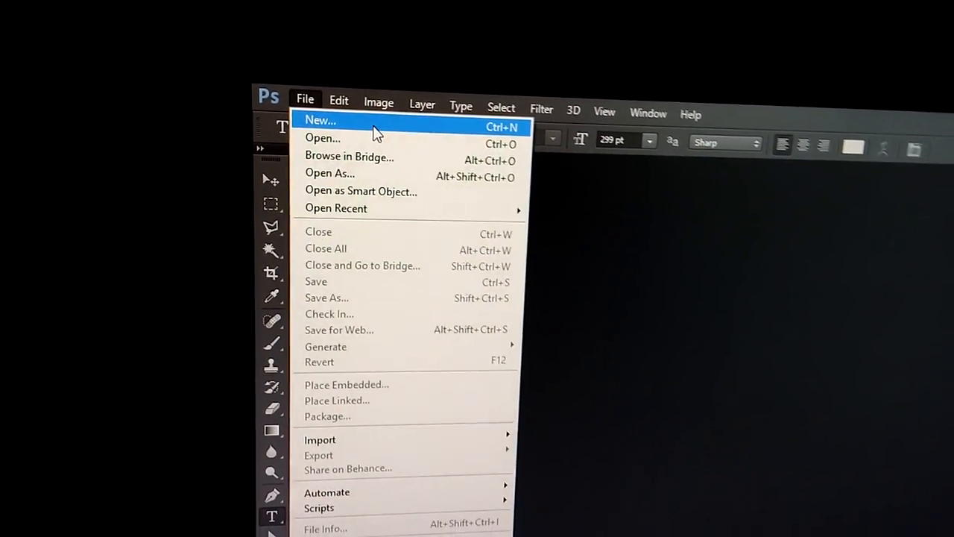
left_click(321, 120)
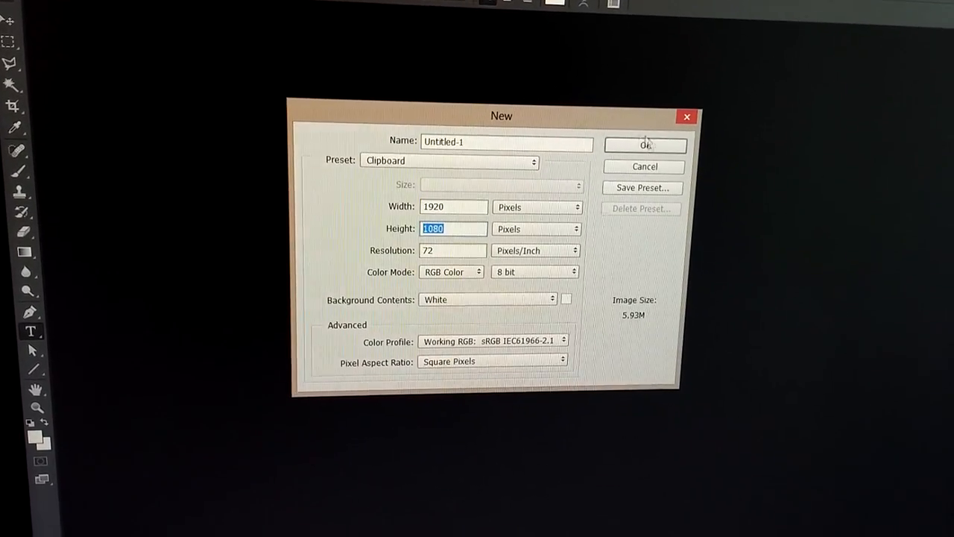
left_click(644, 145)
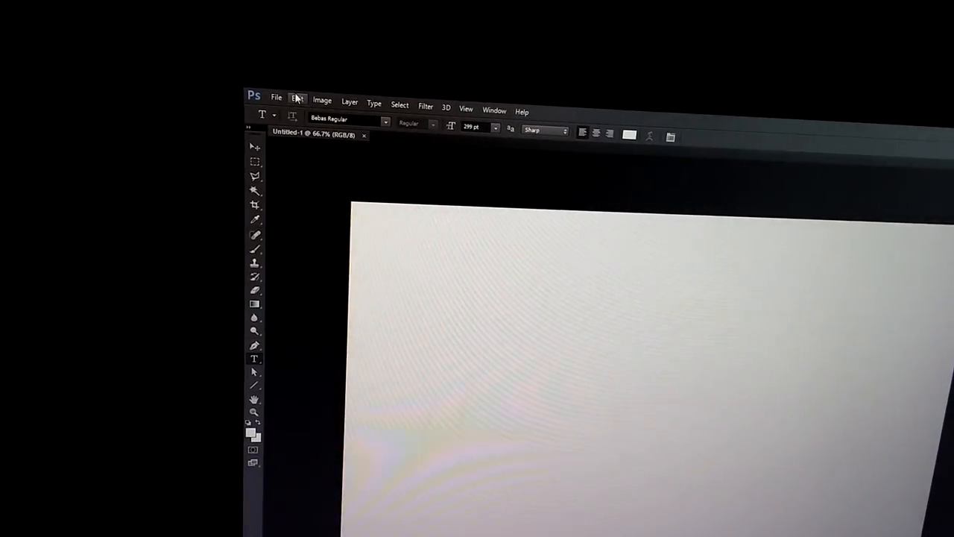
- Paste the clipboard desktop screenshot into Untitled-1 as a new layer
left_click(297, 97)
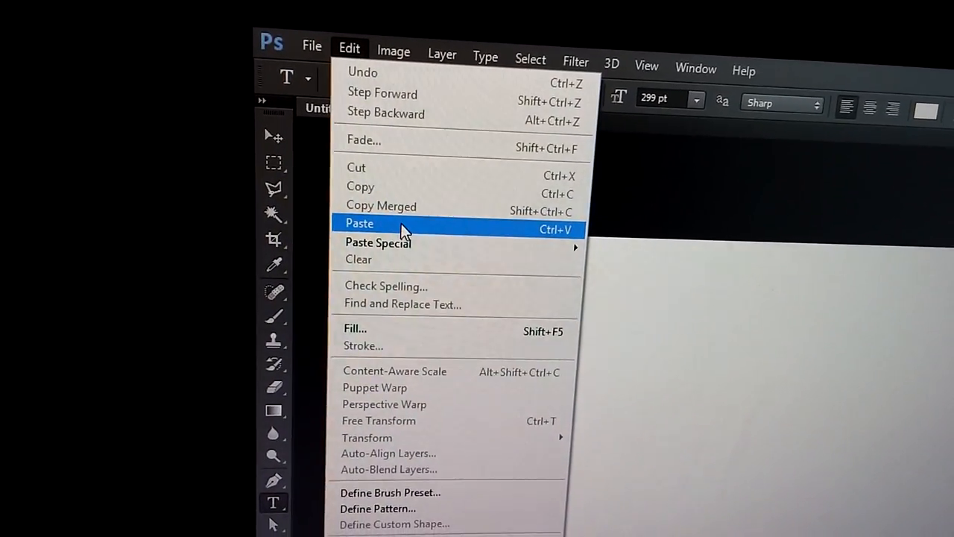
left_click(359, 223)
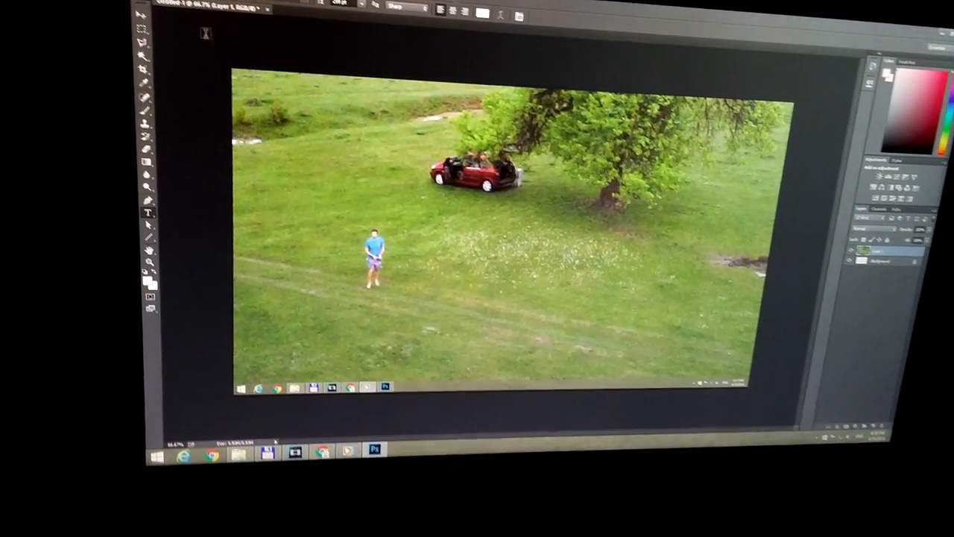
left_click(267, 6)
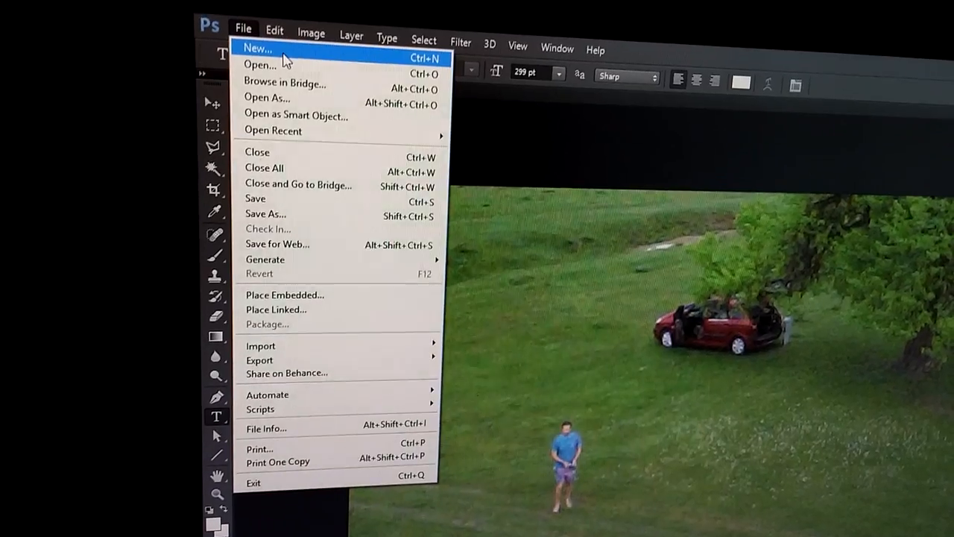
left_click(270, 29)
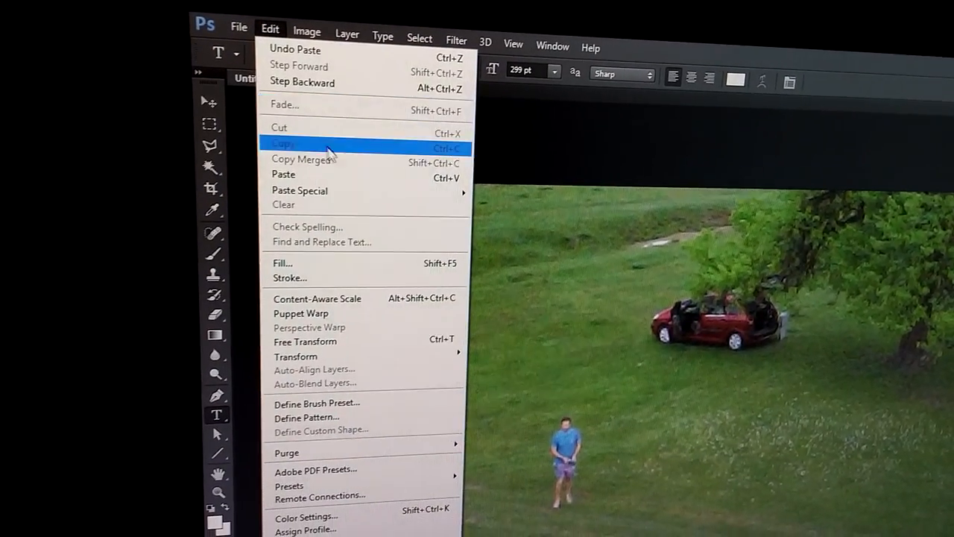